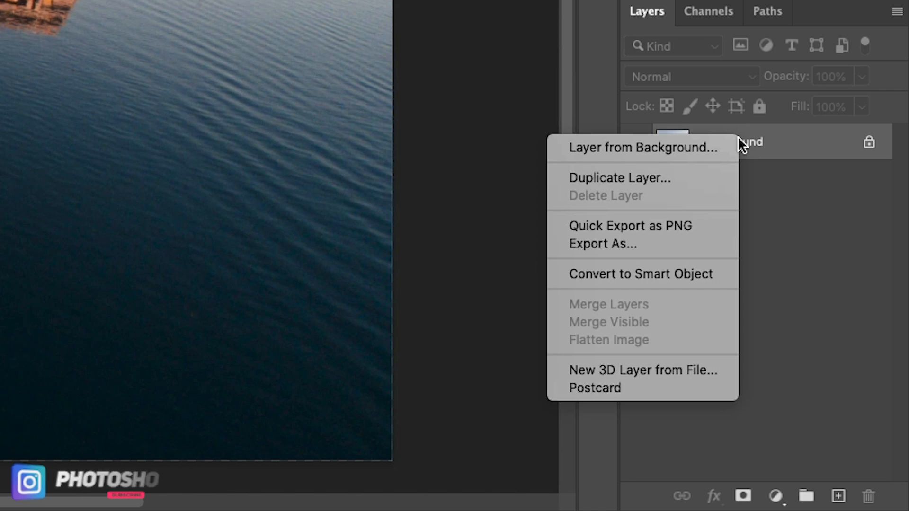
{"action": "mouse_move", "coordinate": [684, 276]}
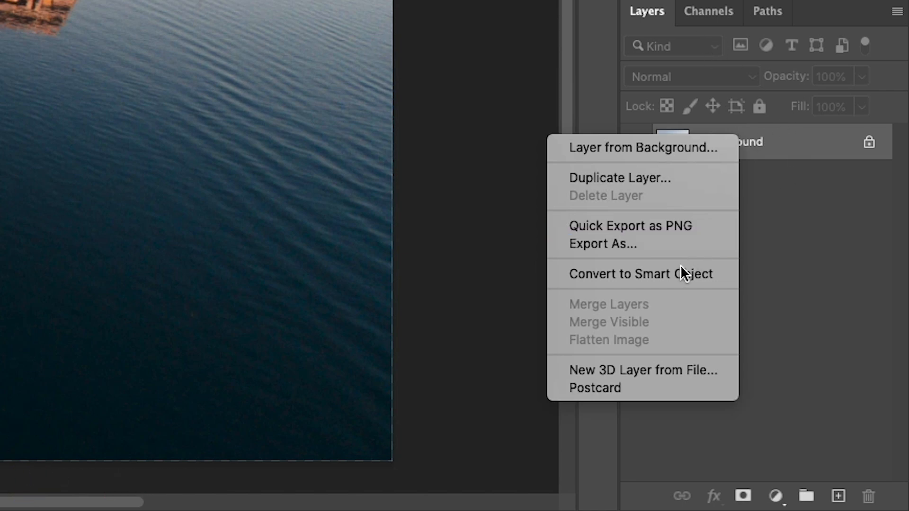
- Convert the harbor photo's Background layer into a smart object (Layer 0)
{"action": "left_click", "coordinate": [640, 274]}
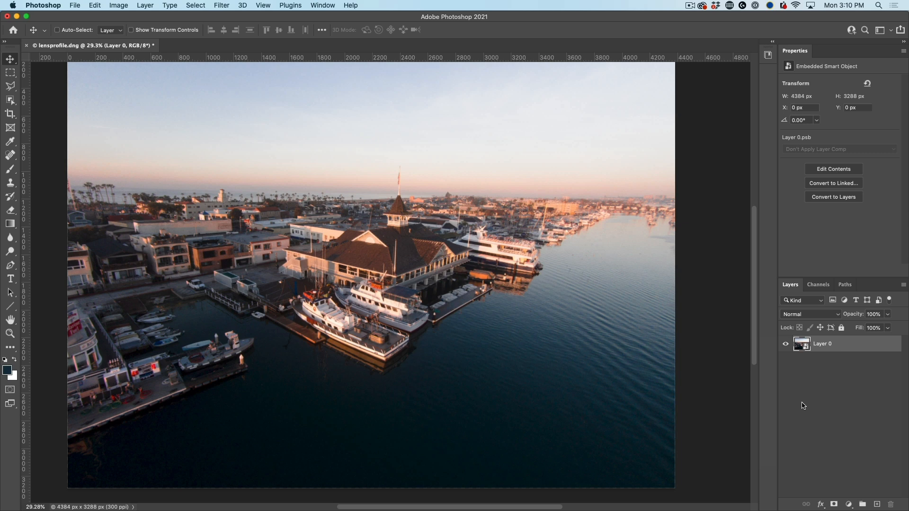
{"action": "mouse_move", "coordinate": [442, 292]}
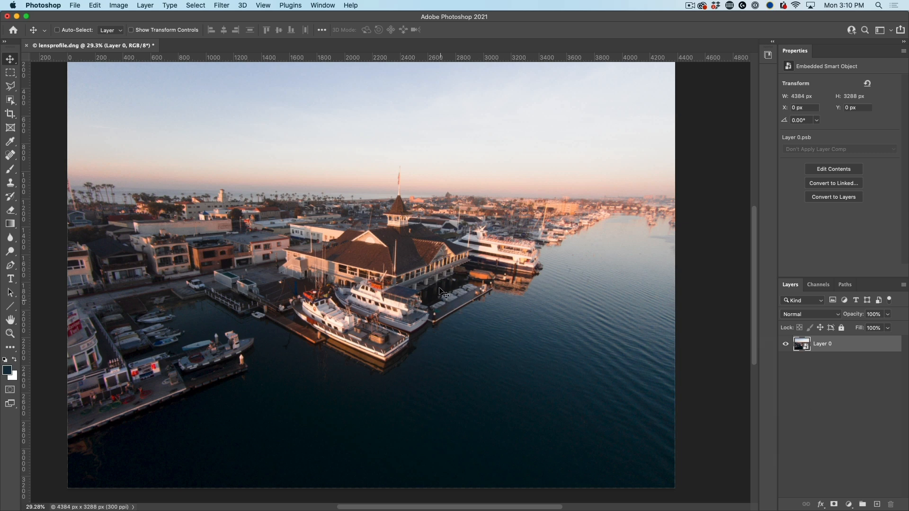
{"action": "mouse_move", "coordinate": [463, 210]}
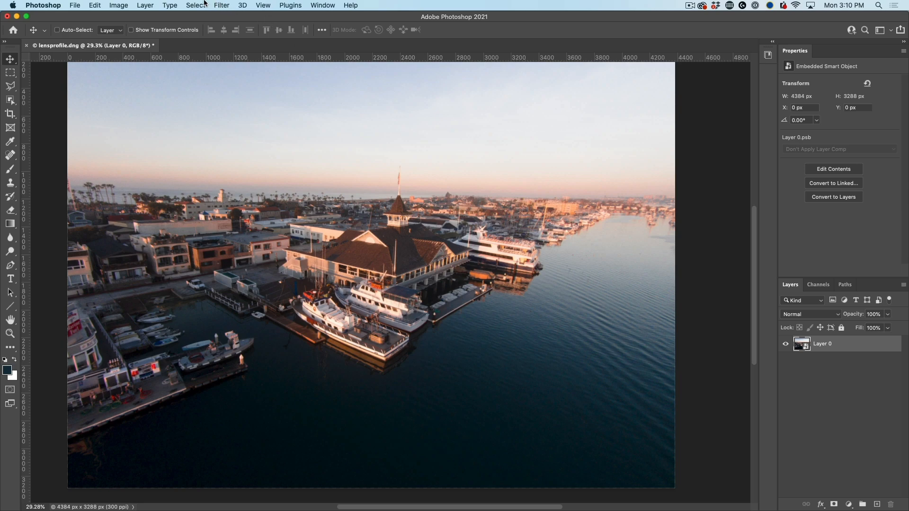
- Show the Filter menu with the Blur Gallery effects available
{"action": "left_click", "coordinate": [222, 5]}
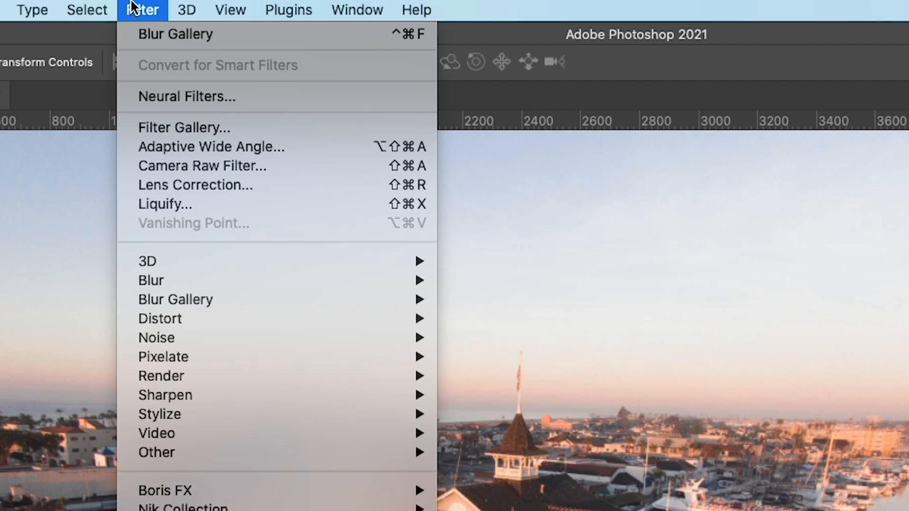
{"action": "mouse_move", "coordinate": [162, 76]}
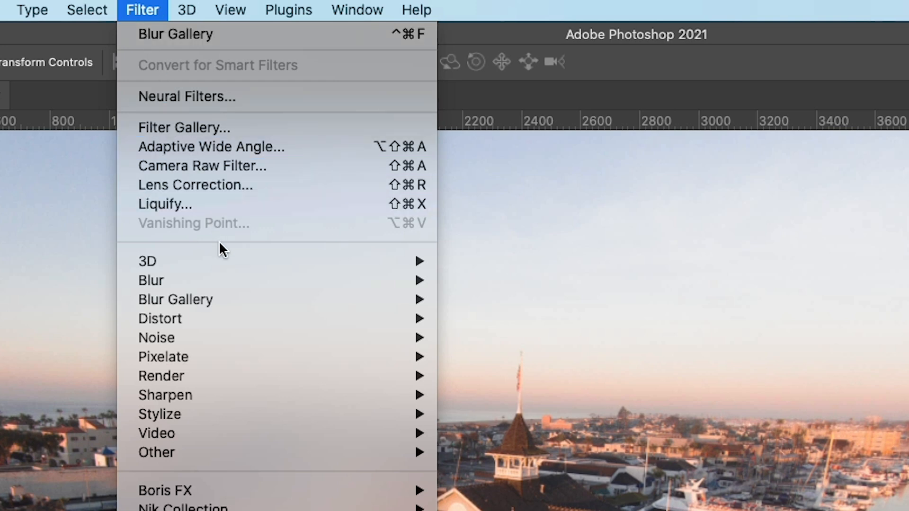
{"action": "mouse_move", "coordinate": [217, 300]}
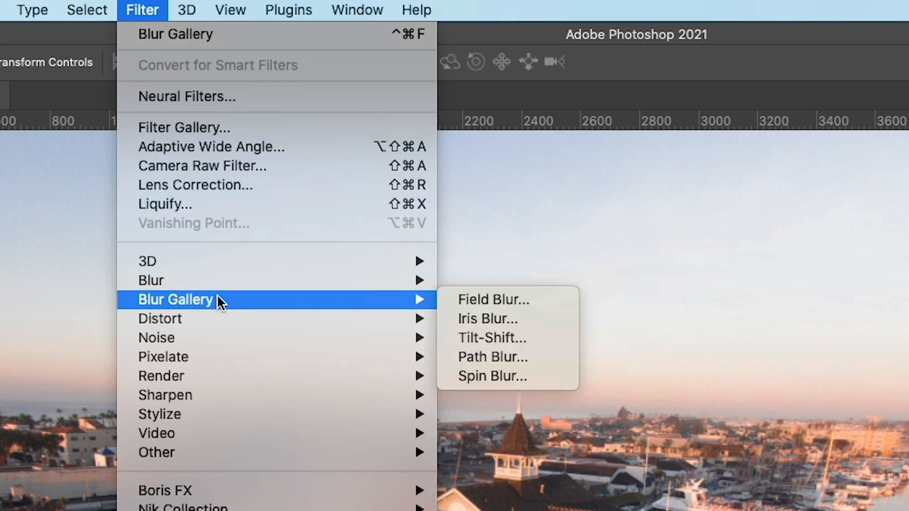
{"action": "mouse_move", "coordinate": [406, 313]}
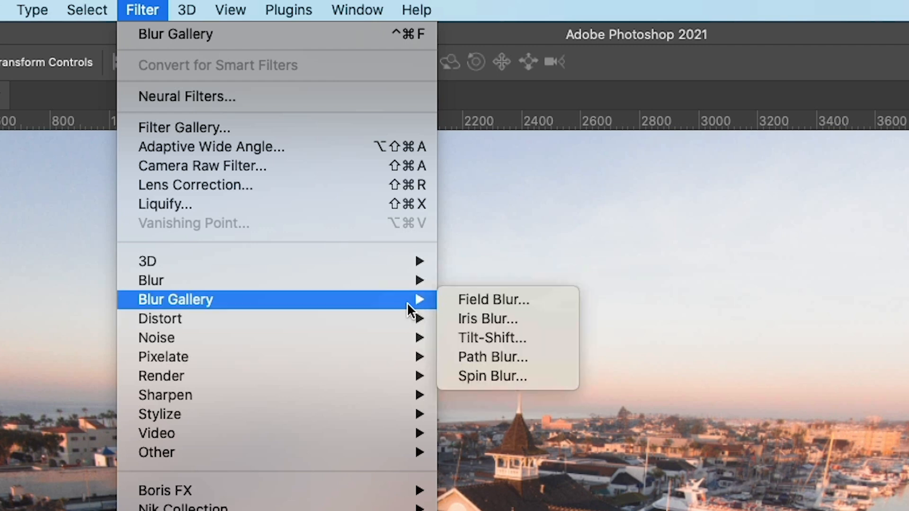
{"action": "mouse_move", "coordinate": [502, 306]}
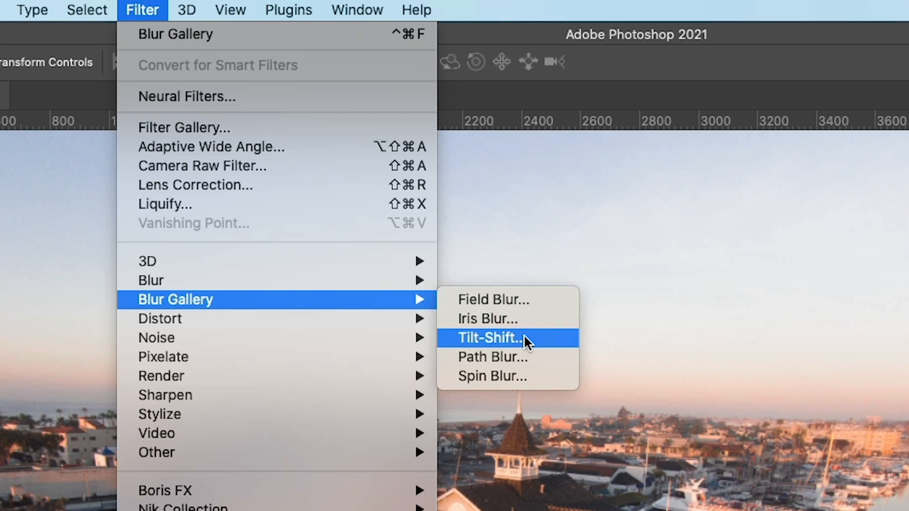
- Start a Tilt-Shift blur on the photo with the strength lowered to 27 px
{"action": "left_click", "coordinate": [491, 338]}
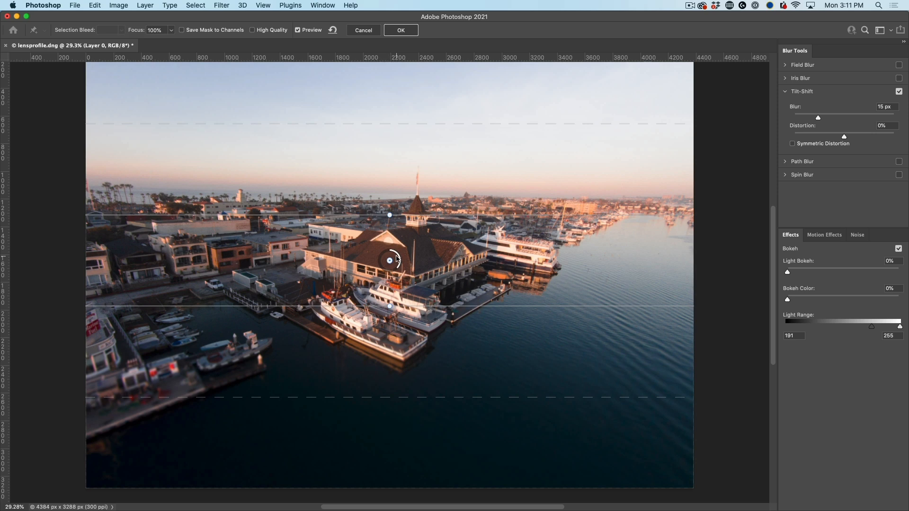
{"action": "mouse_move", "coordinate": [404, 256]}
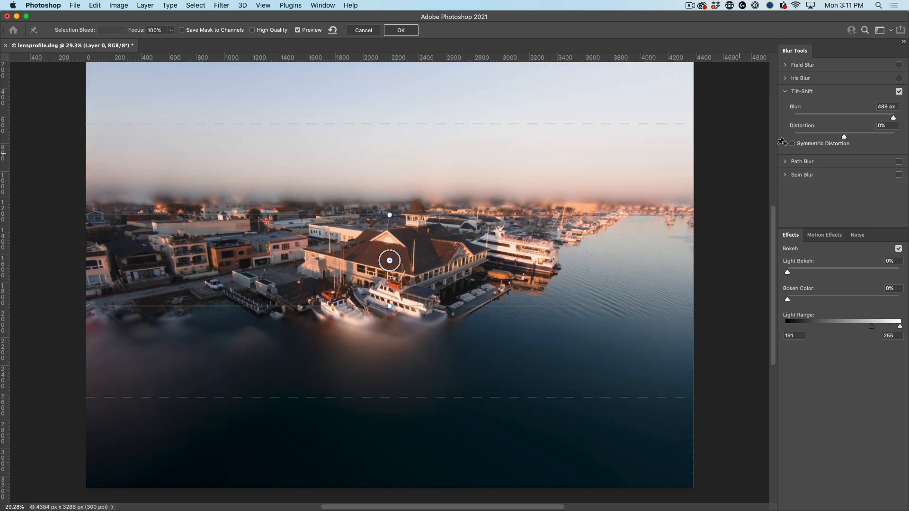
{"action": "left_click_drag", "start_coordinate": [892, 118], "coordinate": [869, 118]}
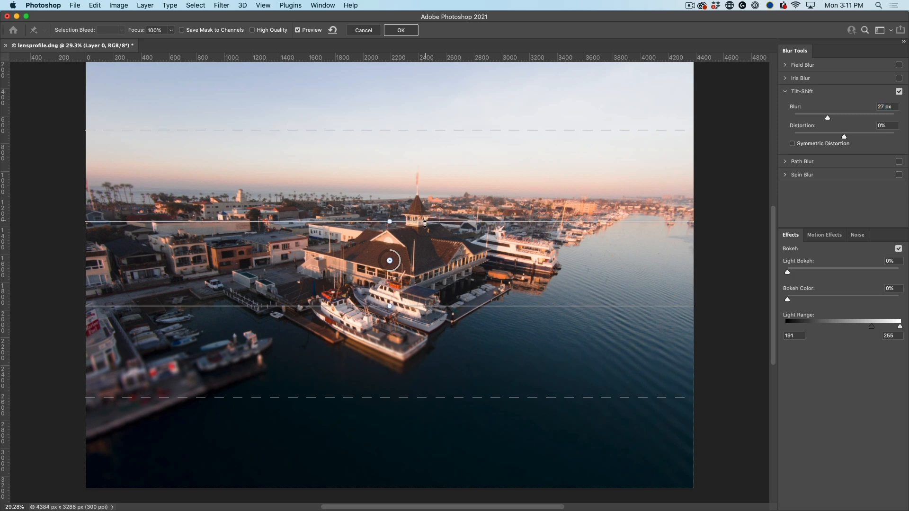
- Pull the focus and feather lines in so only the clubhouse and nearby docks stay sharp
{"action": "left_click_drag", "start_coordinate": [424, 223], "coordinate": [429, 233]}
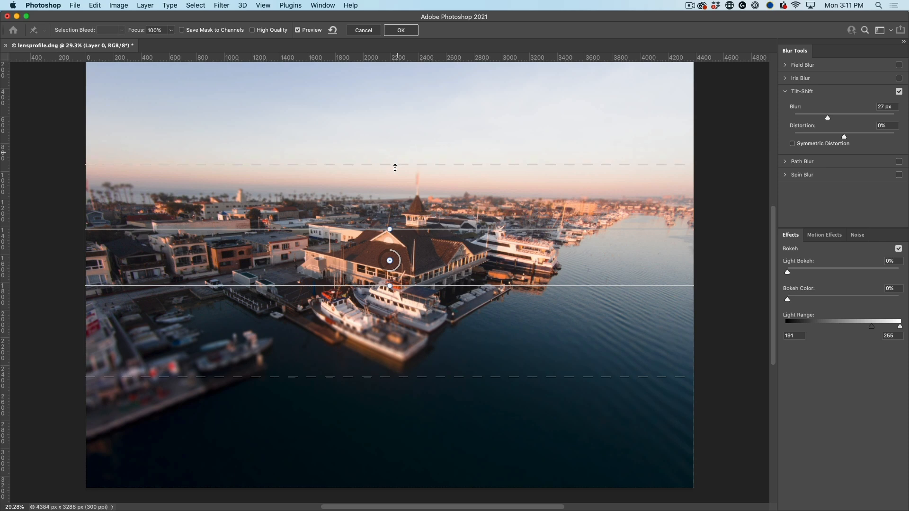
{"action": "left_click_drag", "start_coordinate": [395, 168], "coordinate": [395, 202]}
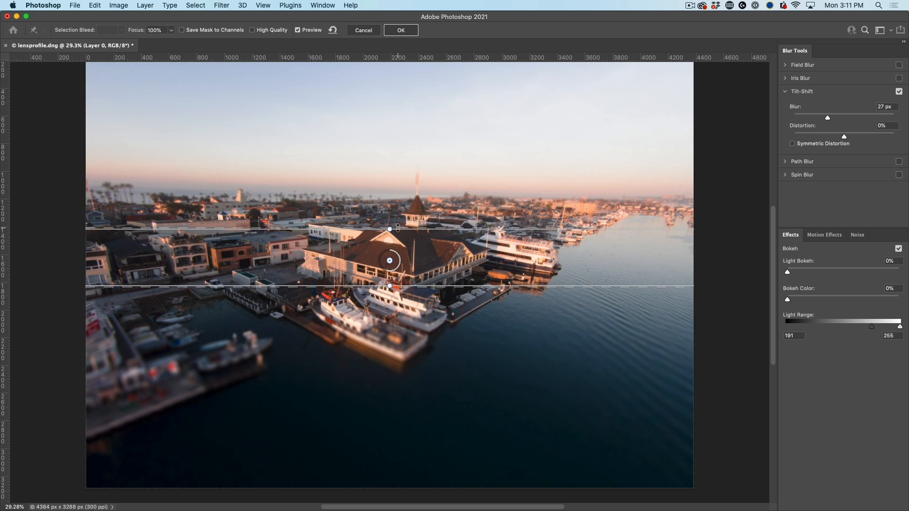
{"action": "left_click_drag", "start_coordinate": [397, 226], "coordinate": [399, 208]}
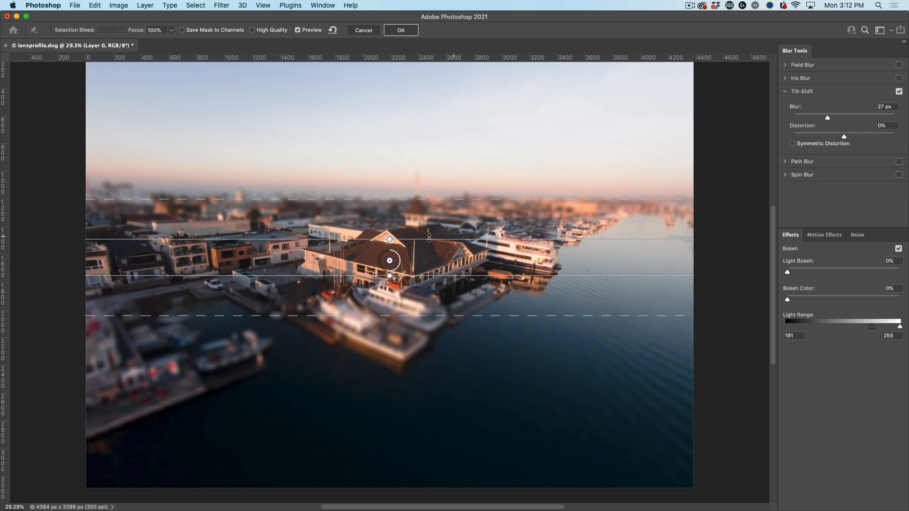
{"action": "mouse_move", "coordinate": [296, 288]}
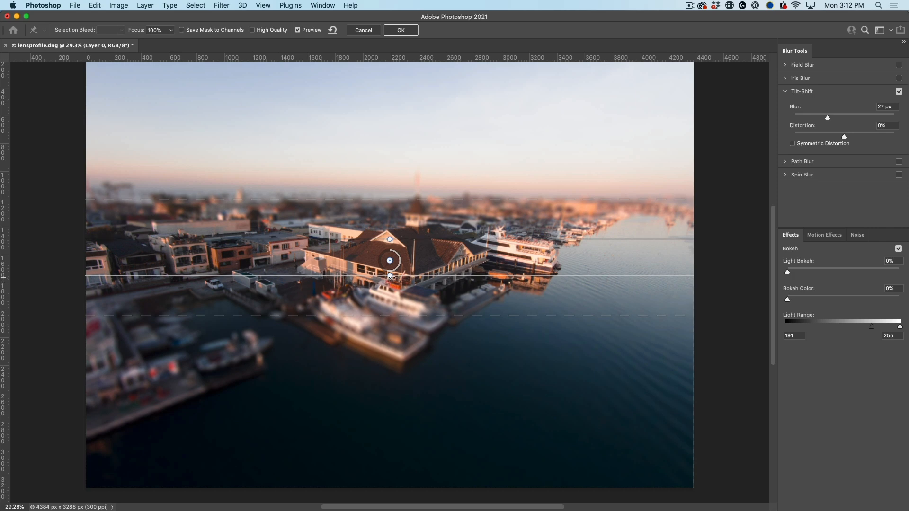
- Tilt the focus band along the harbor diagonal and settle the blur at 26 px
{"action": "left_click_drag", "start_coordinate": [389, 239], "coordinate": [385, 239]}
{"action": "type", "text": "15"}
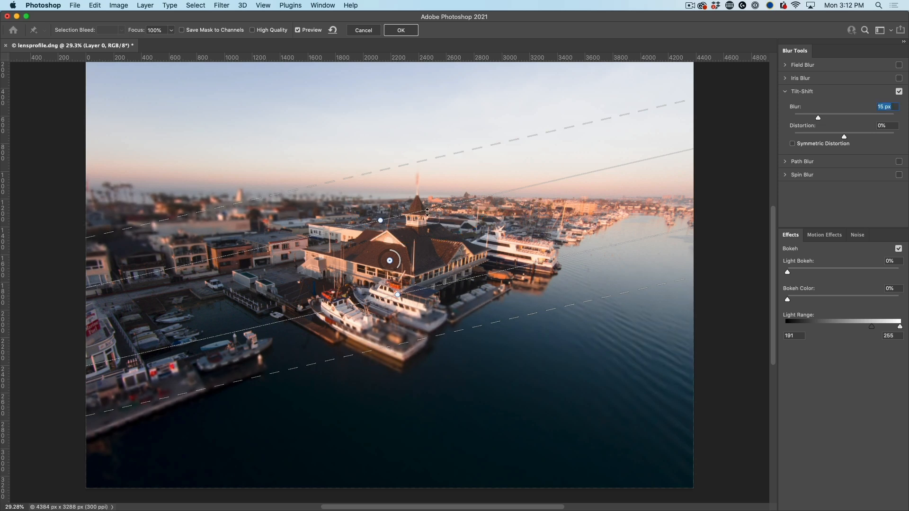
{"action": "left_click_drag", "start_coordinate": [818, 118], "coordinate": [836, 117]}
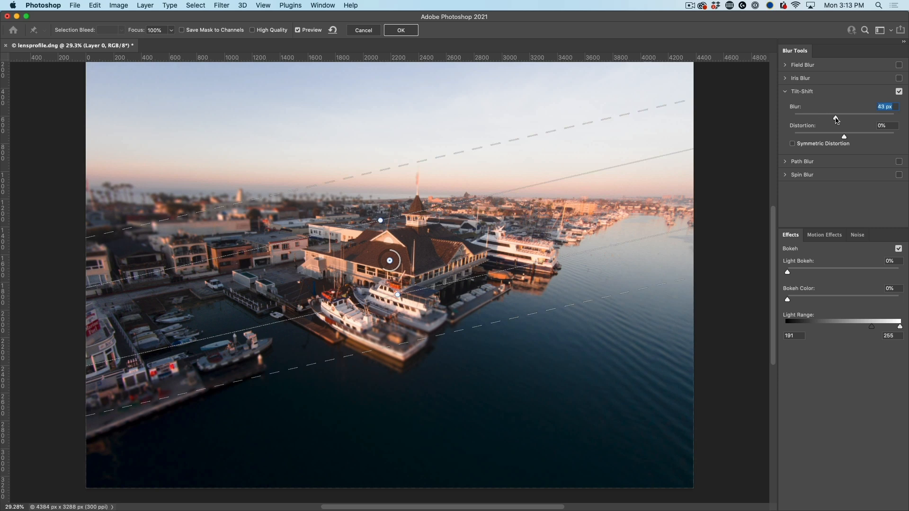
{"action": "left_click_drag", "start_coordinate": [836, 118], "coordinate": [847, 118]}
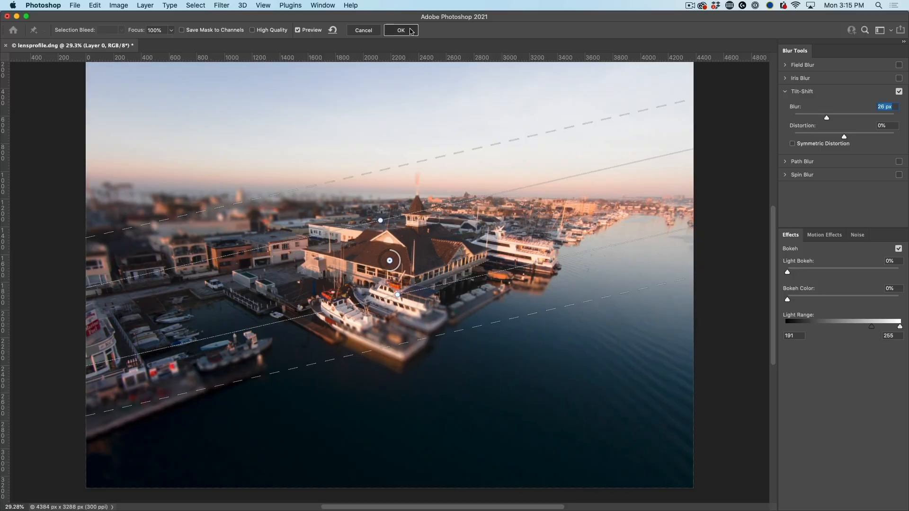
- Commit the Tilt-Shift as a smart filter on Layer 0 and target its filter mask
{"action": "left_click", "coordinate": [401, 29]}
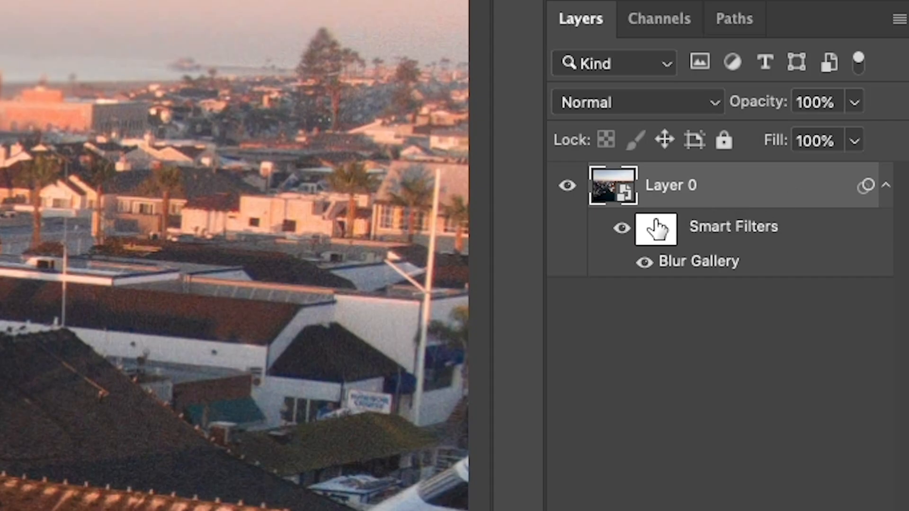
{"action": "left_click", "coordinate": [655, 229]}
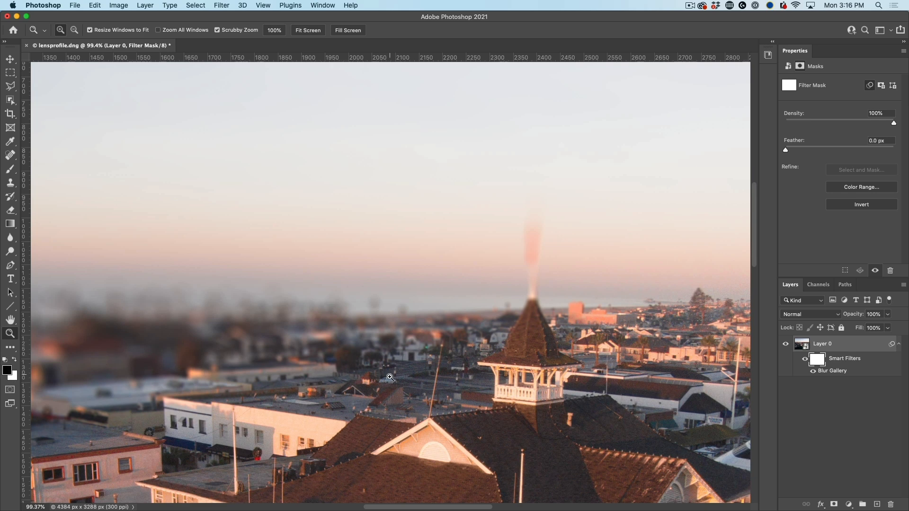
{"action": "mouse_move", "coordinate": [519, 318]}
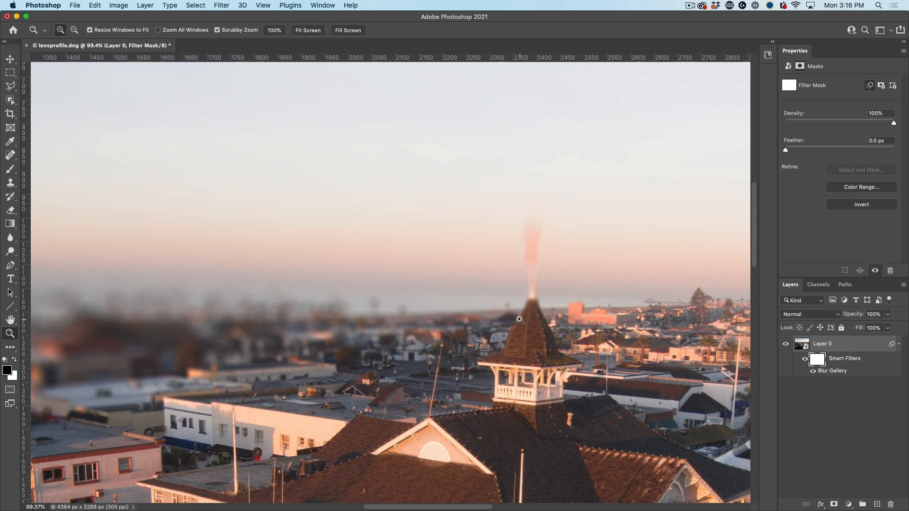
- With a 45 px brush, paint black on the filter mask over the spire to keep it sharp
{"action": "left_click", "coordinate": [10, 169]}
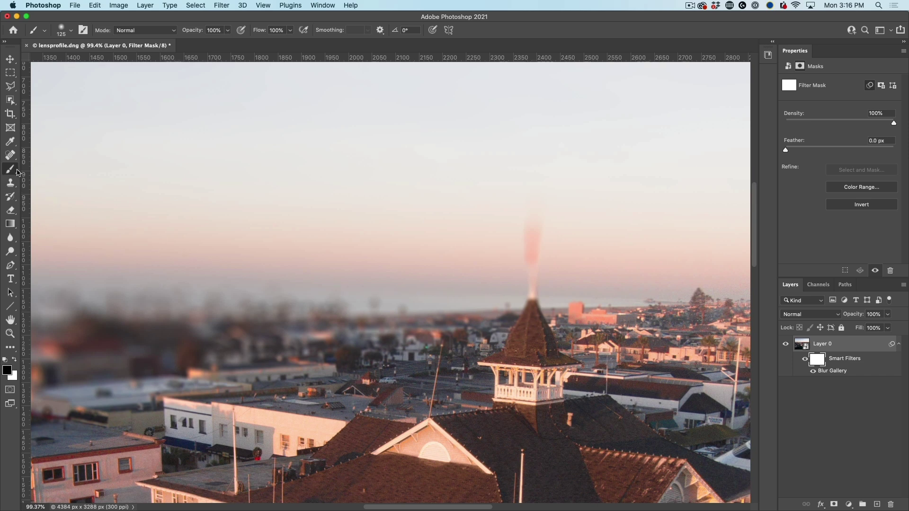
{"action": "mouse_move", "coordinate": [535, 316]}
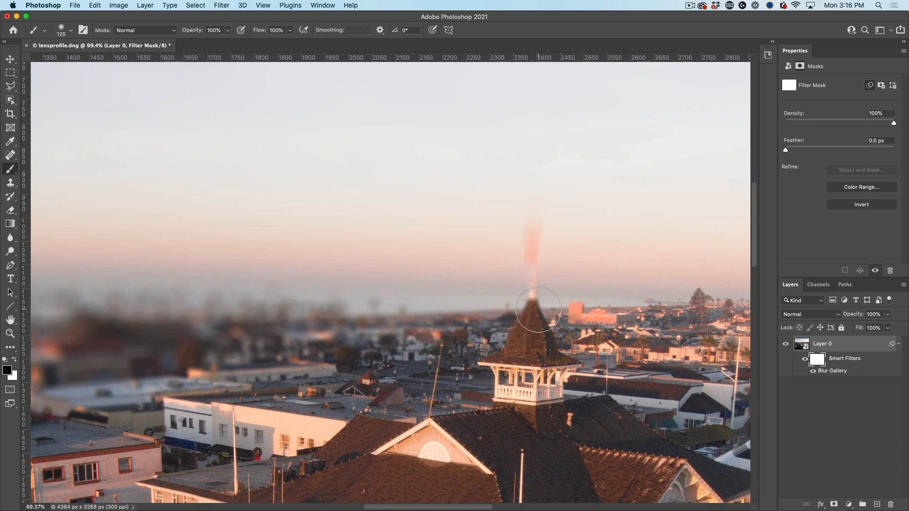
{"action": "key", "text": "["}
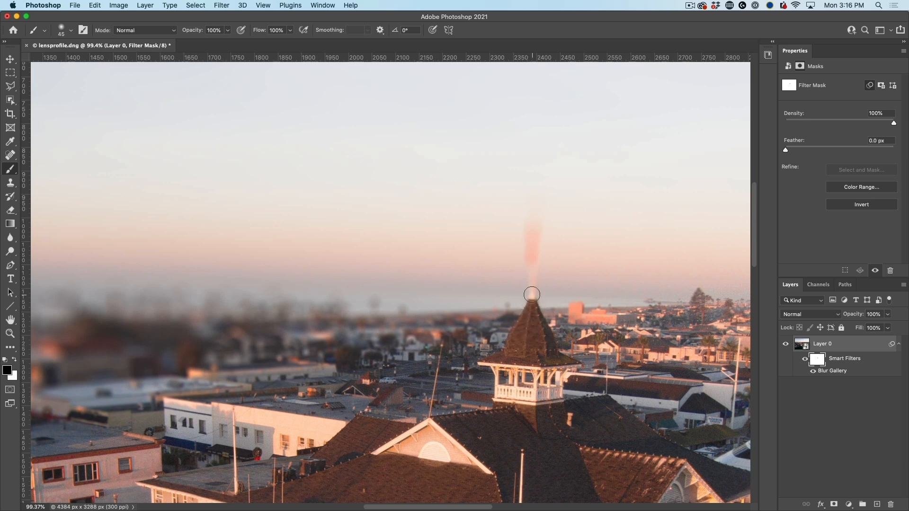
{"action": "left_click_drag", "start_coordinate": [531, 294], "coordinate": [534, 225]}
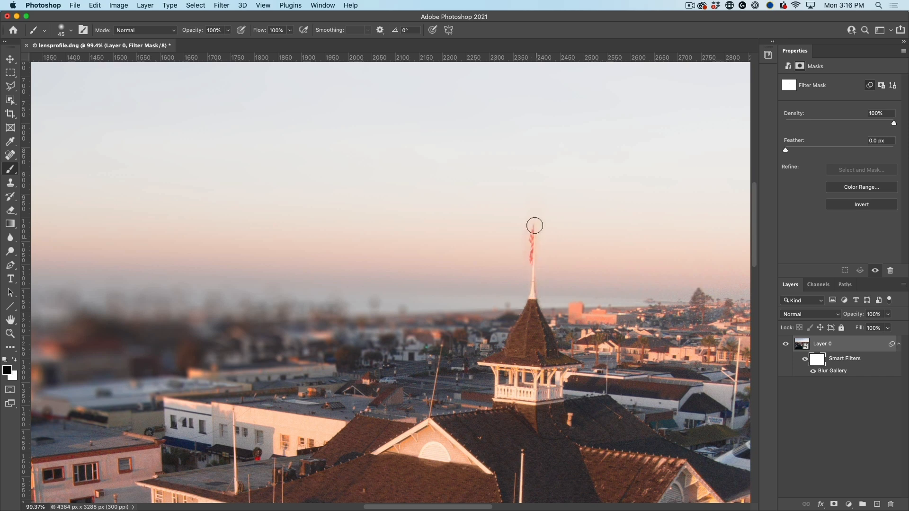
{"action": "left_click_drag", "start_coordinate": [534, 226], "coordinate": [545, 230]}
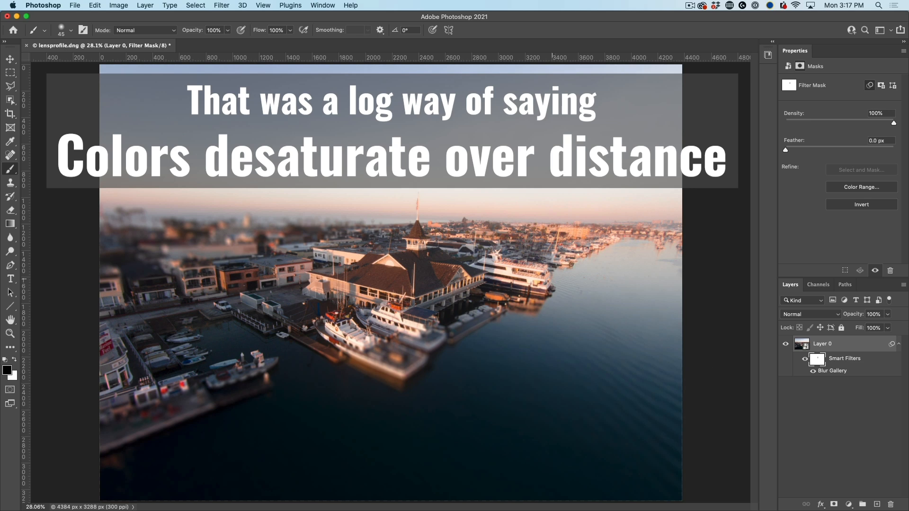
{"action": "mouse_move", "coordinate": [837, 343]}
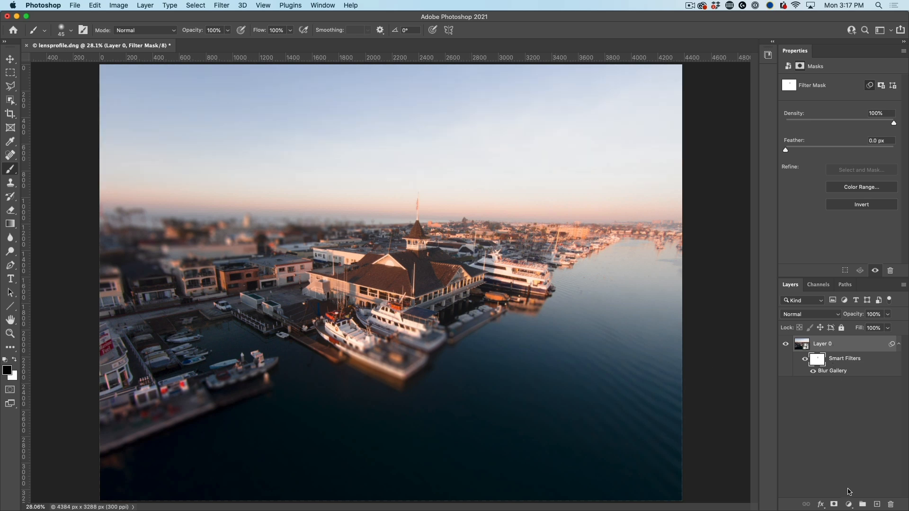
- Add a Vibrance adjustment layer above Layer 0 with vibrance set to +30
{"action": "left_click", "coordinate": [848, 503]}
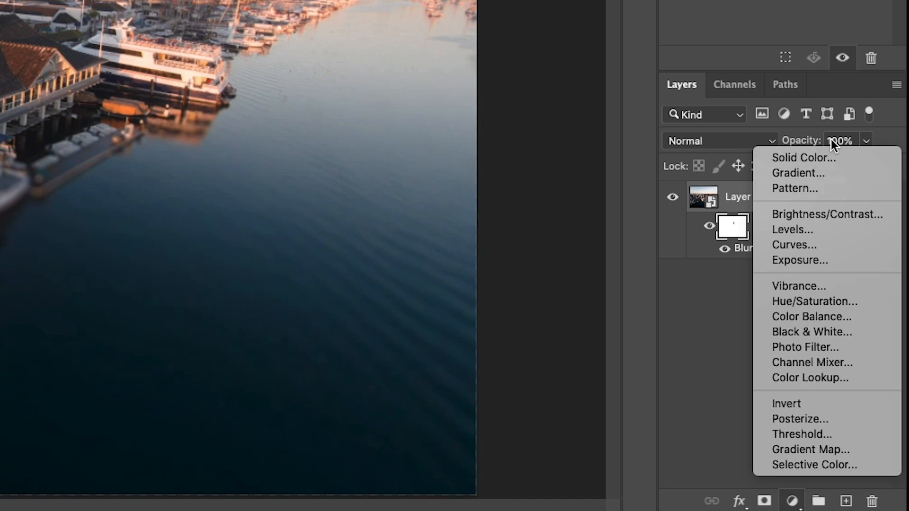
{"action": "left_click", "coordinate": [799, 286]}
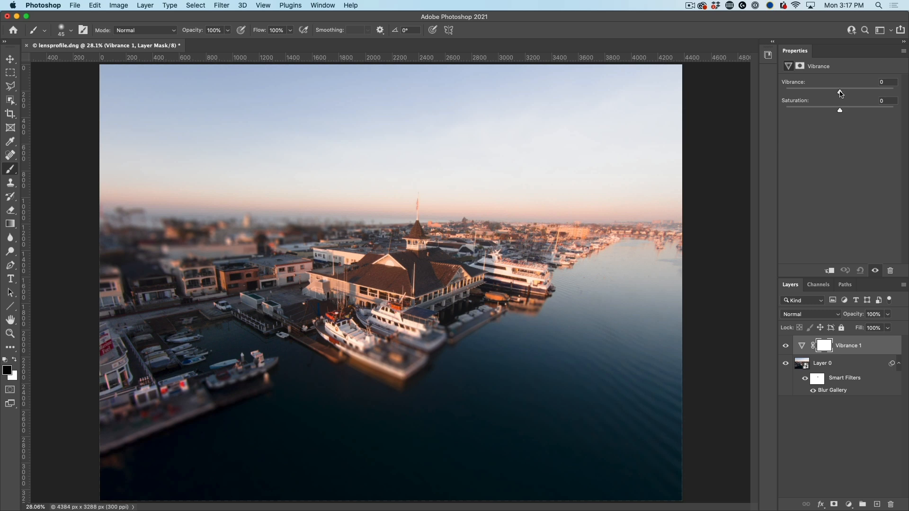
{"action": "left_click_drag", "start_coordinate": [840, 92], "coordinate": [852, 92]}
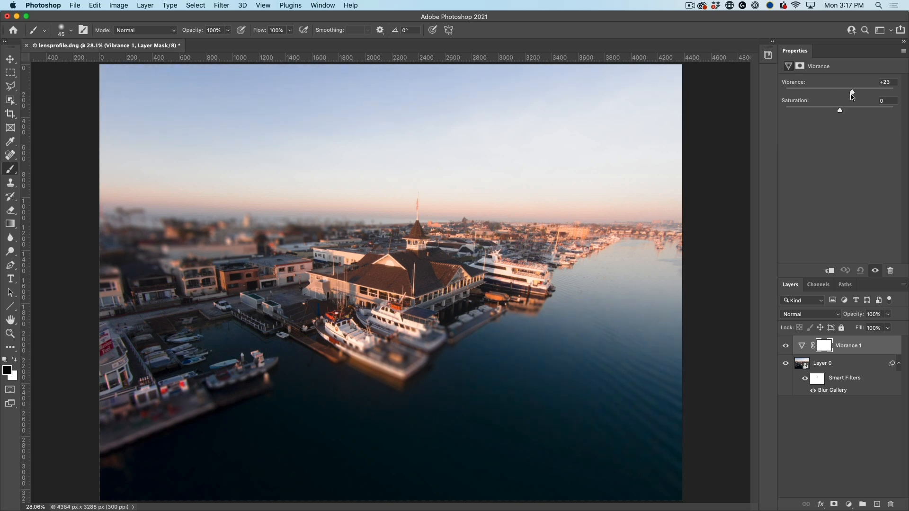
{"action": "left_click_drag", "start_coordinate": [851, 93], "coordinate": [859, 93]}
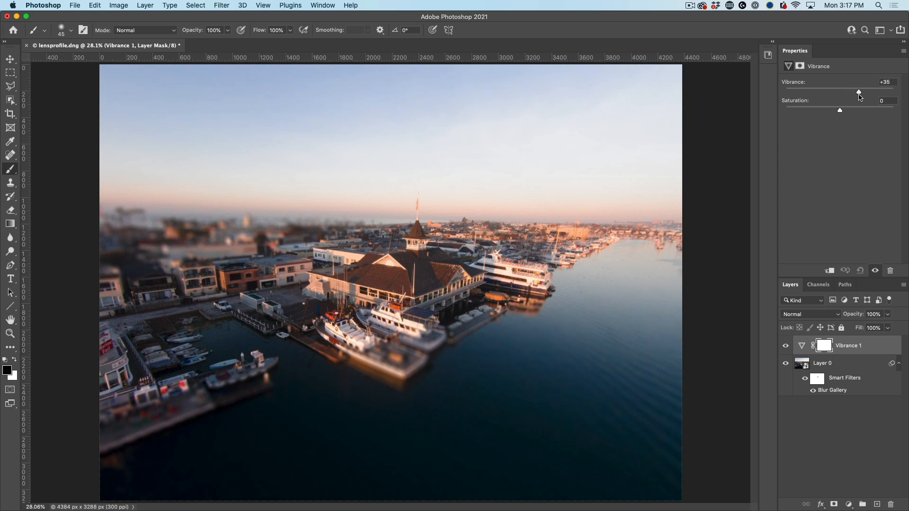
{"action": "left_click_drag", "start_coordinate": [858, 93], "coordinate": [854, 93]}
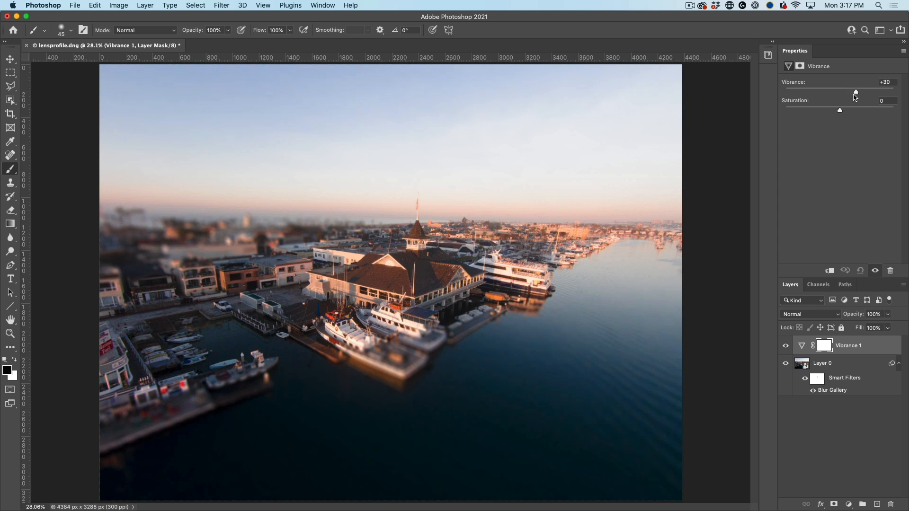
{"action": "mouse_move", "coordinate": [845, 125]}
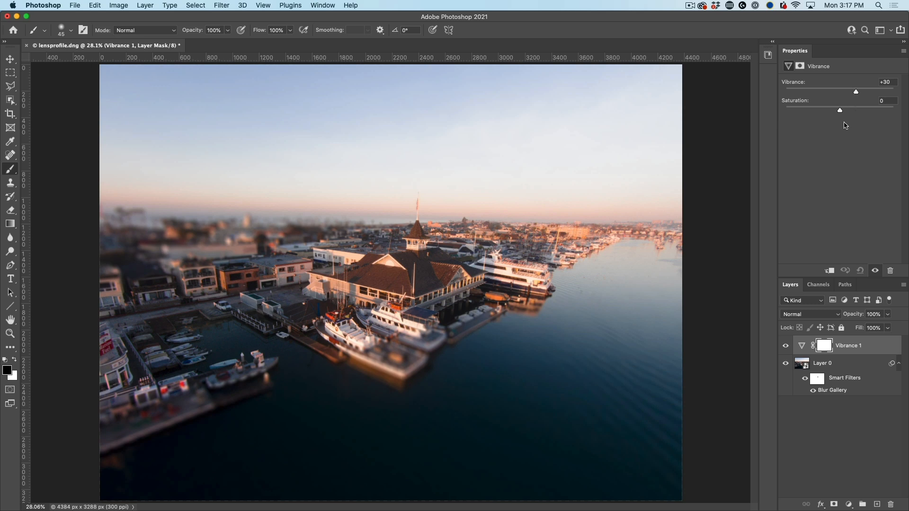